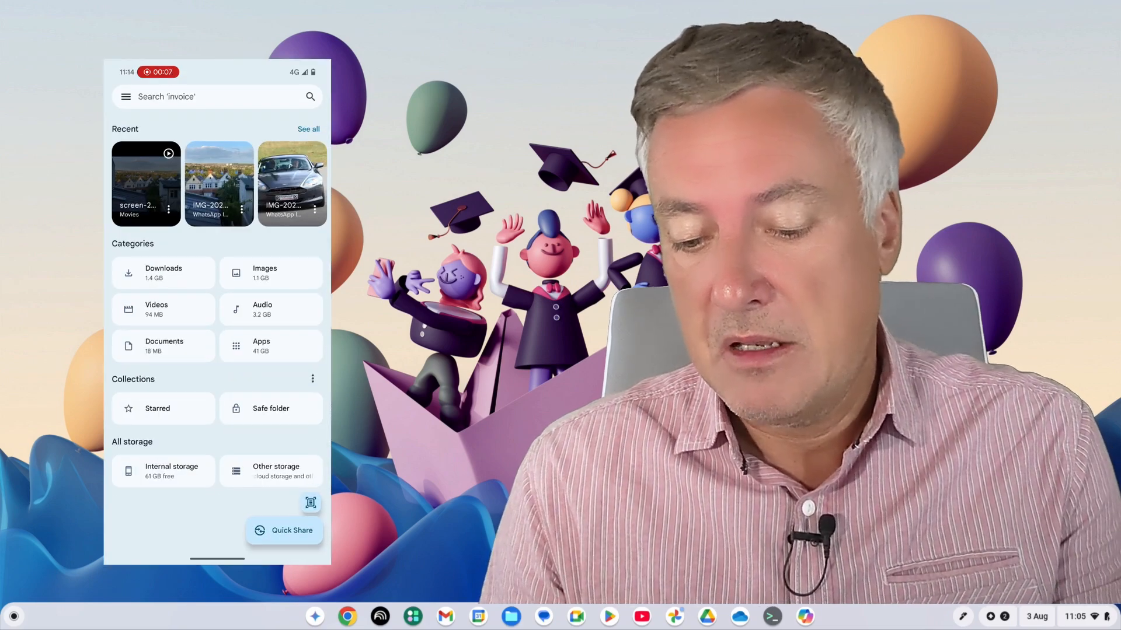
# Bring the recent rooftop photo to the phone's share sheet, then leave the mirror for the desktop
pyautogui.click(219, 183)
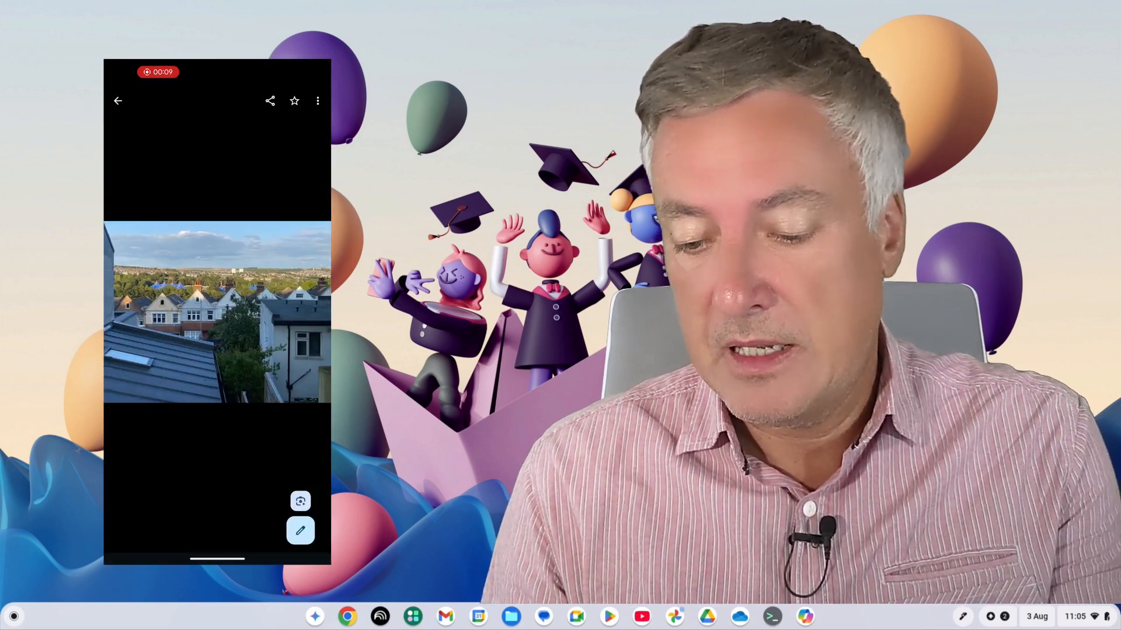
pyautogui.click(270, 100)
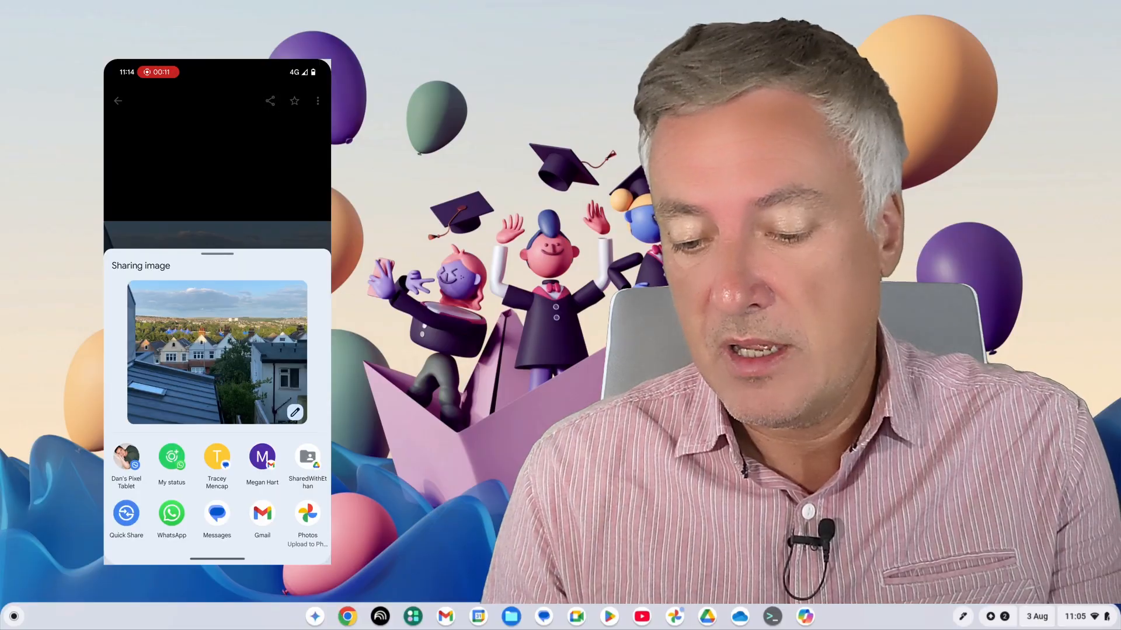
pyautogui.click(126, 513)
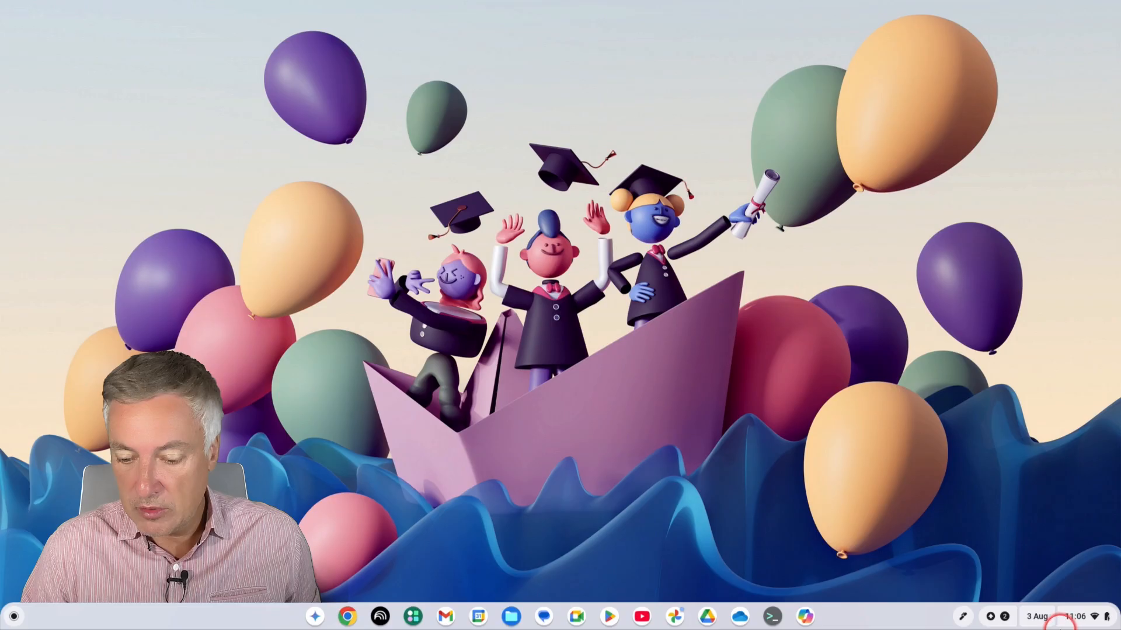
# Show the Connected devices page with the phone awaiting verification and Quick Share unset
pyautogui.click(1077, 617)
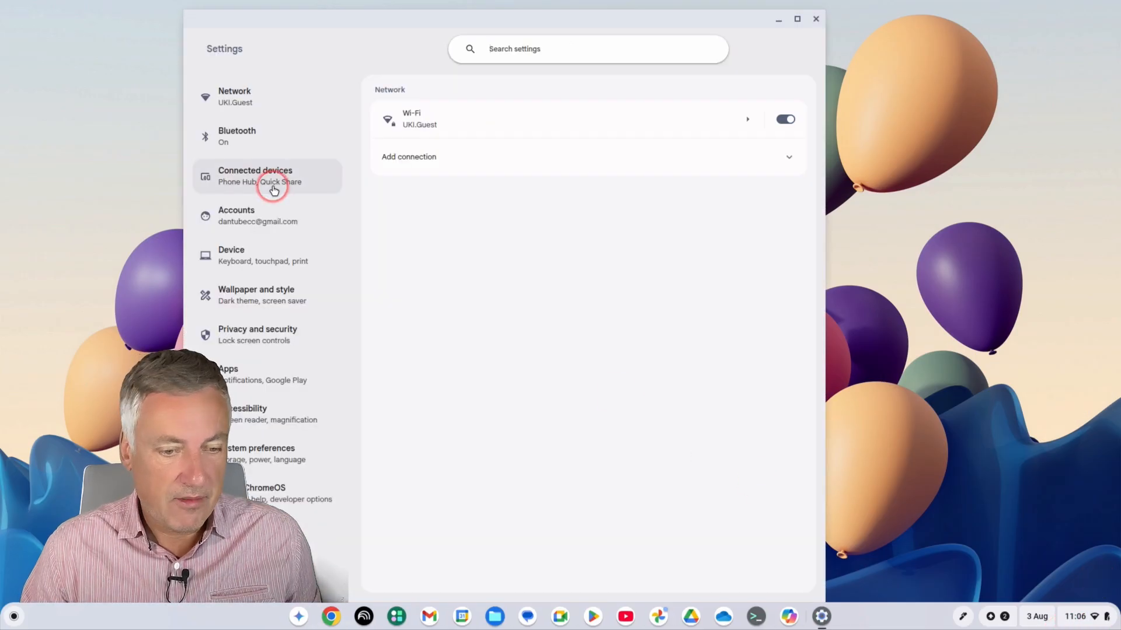
pyautogui.moveTo(273, 189)
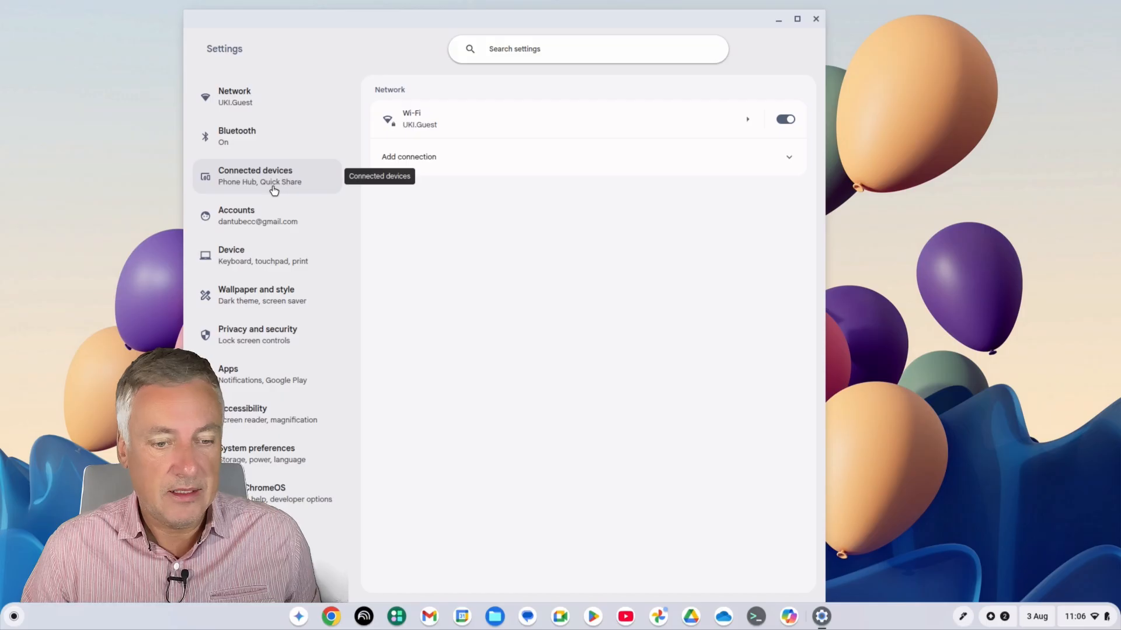
pyautogui.click(266, 177)
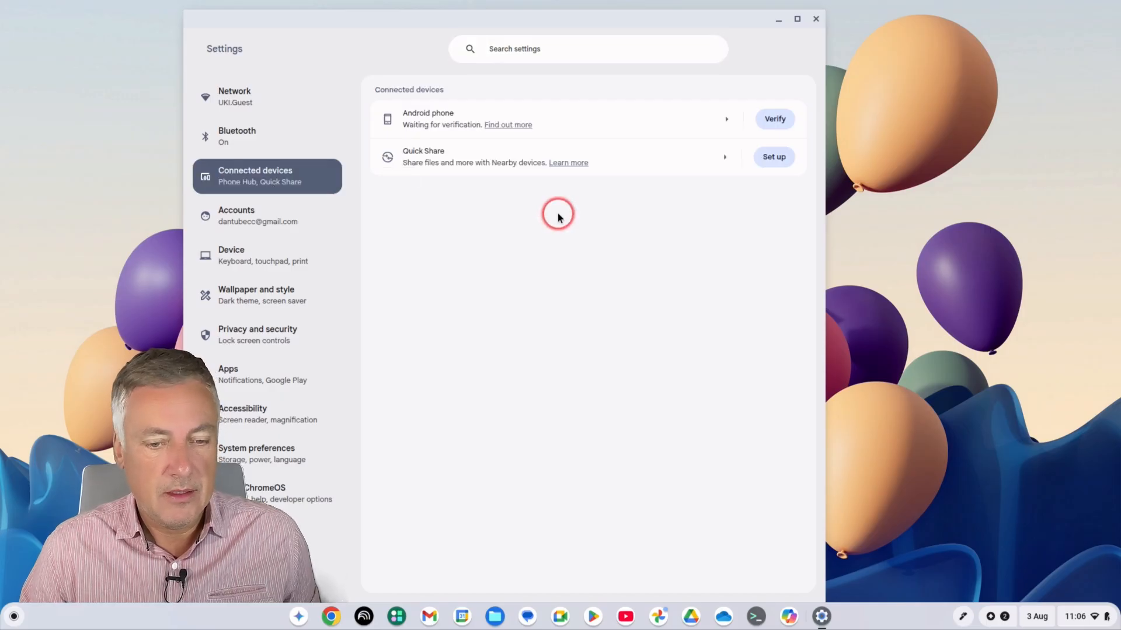
pyautogui.moveTo(449, 171)
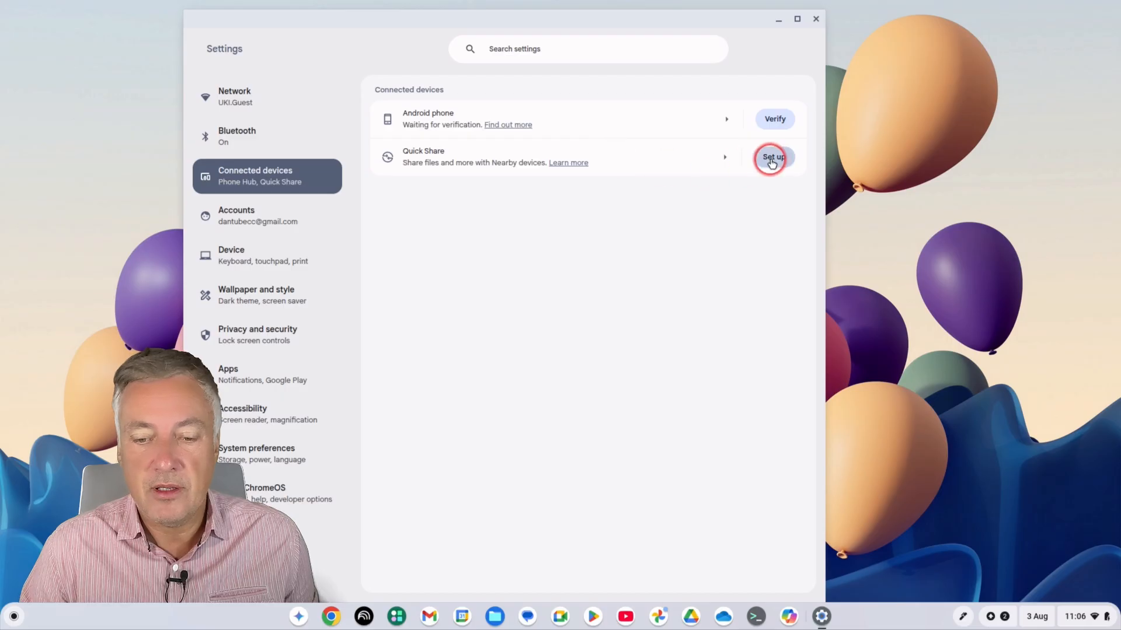
# Start Quick Share setup and choose Your devices as the device visibility
pyautogui.click(774, 158)
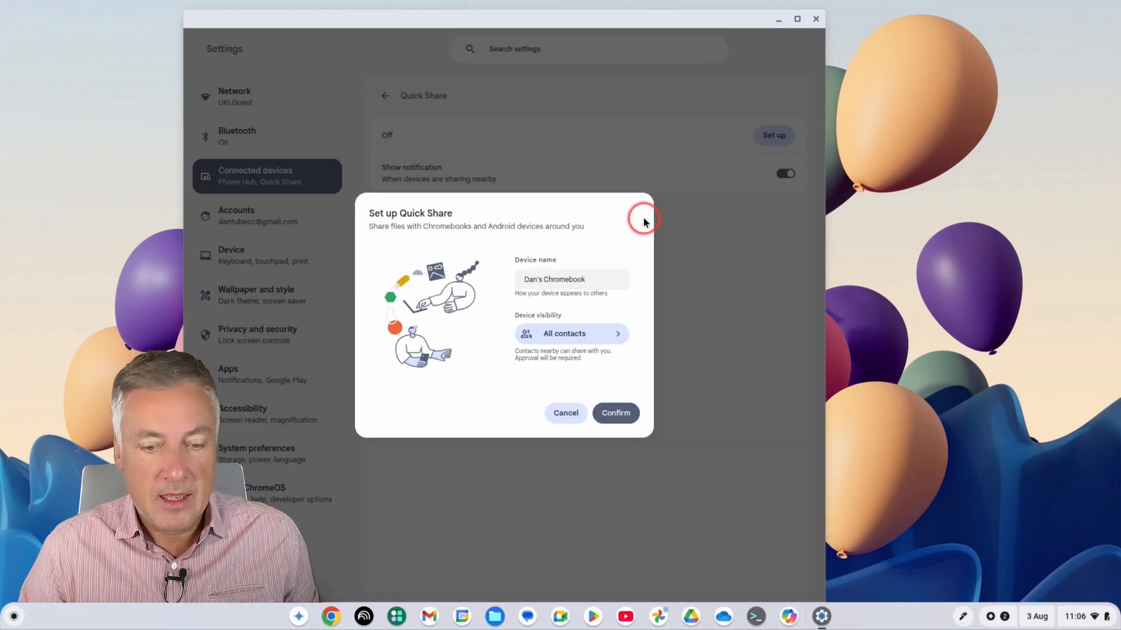
pyautogui.moveTo(621, 258)
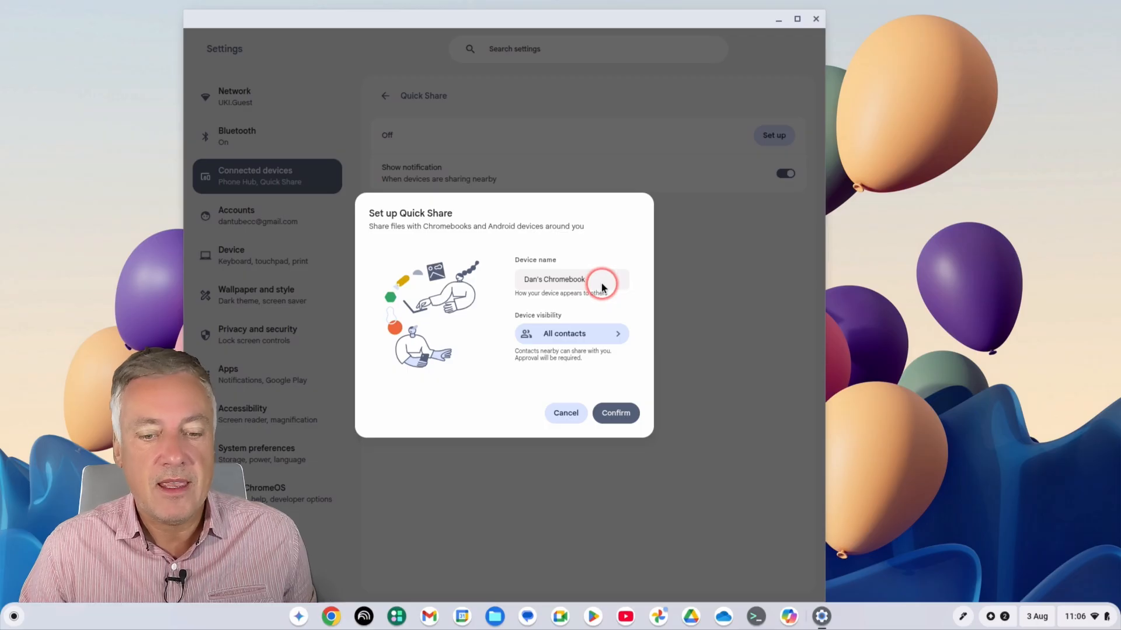
pyautogui.click(579, 280)
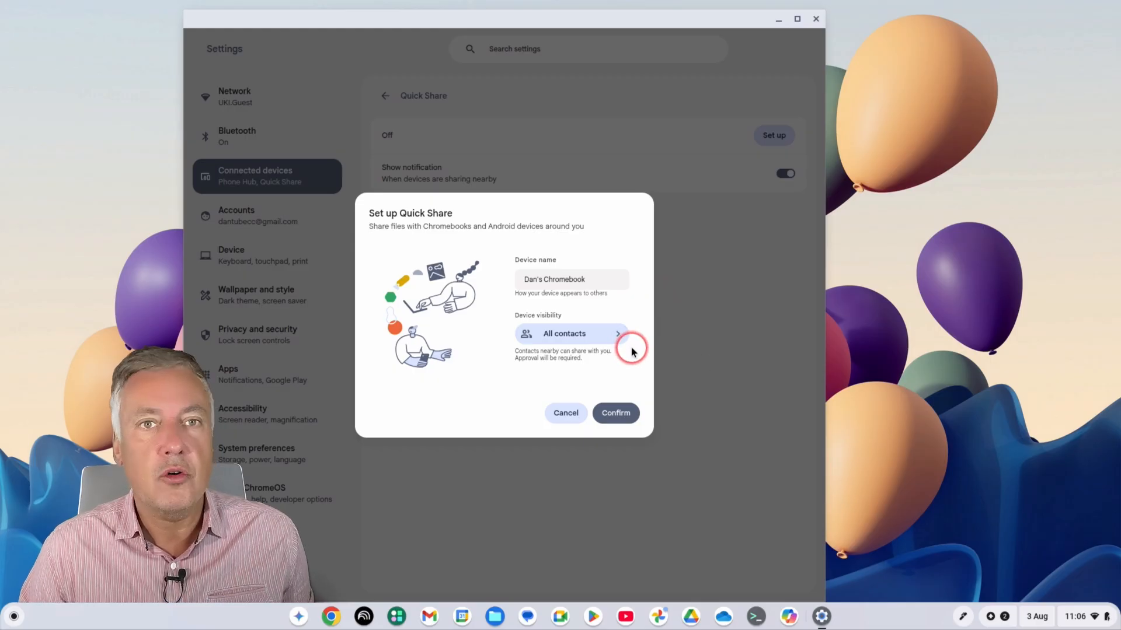
pyautogui.moveTo(632, 352)
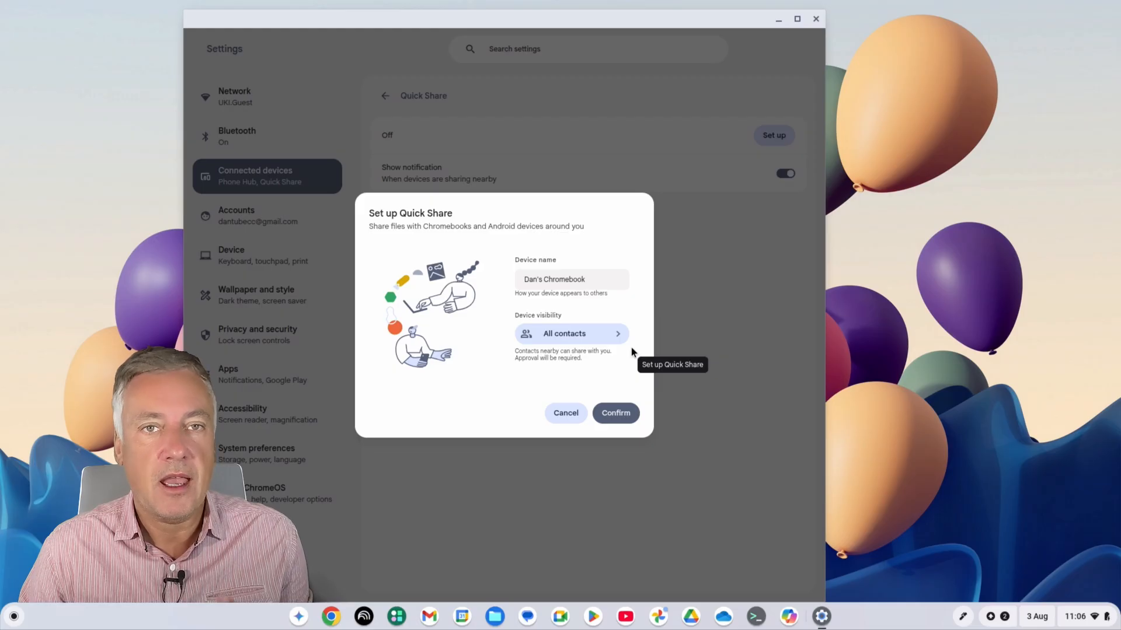
pyautogui.click(629, 344)
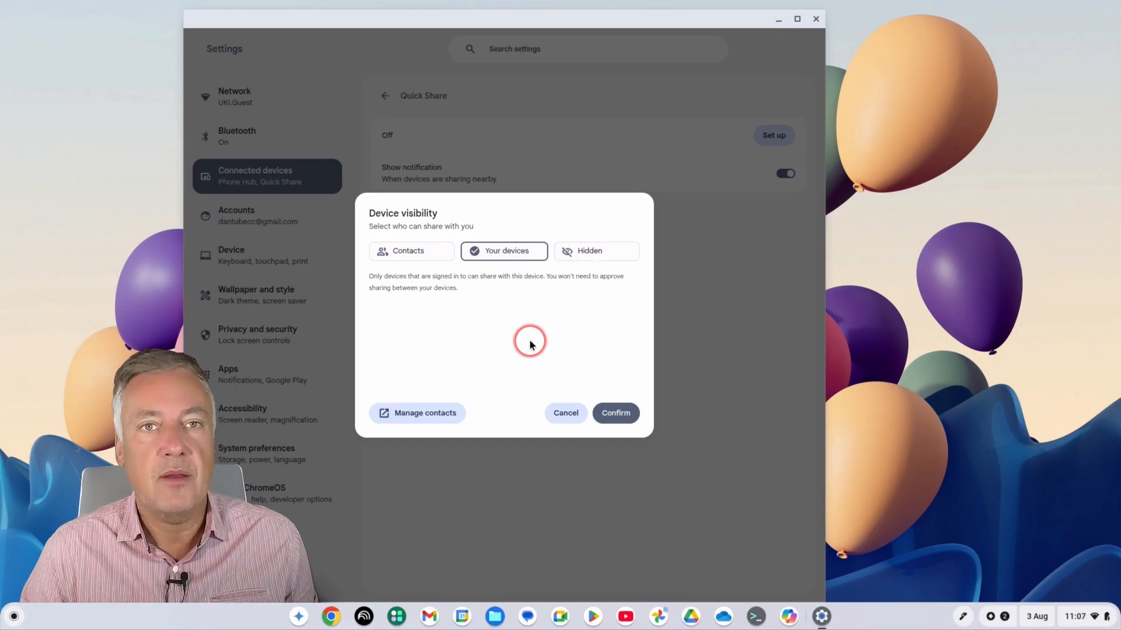
pyautogui.moveTo(530, 345)
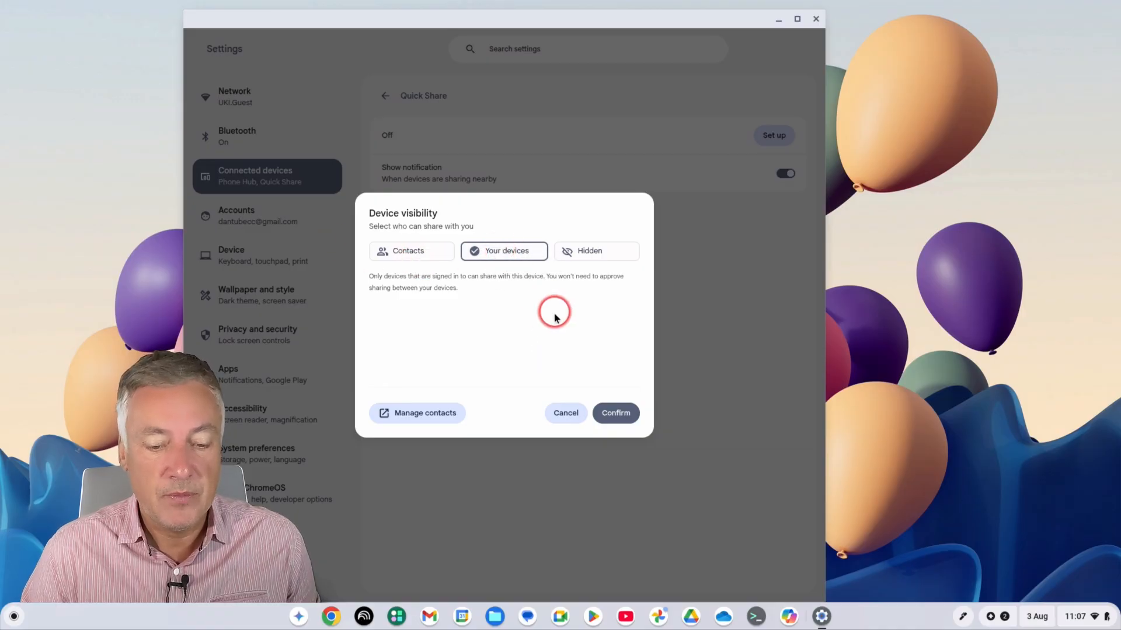
pyautogui.moveTo(593, 390)
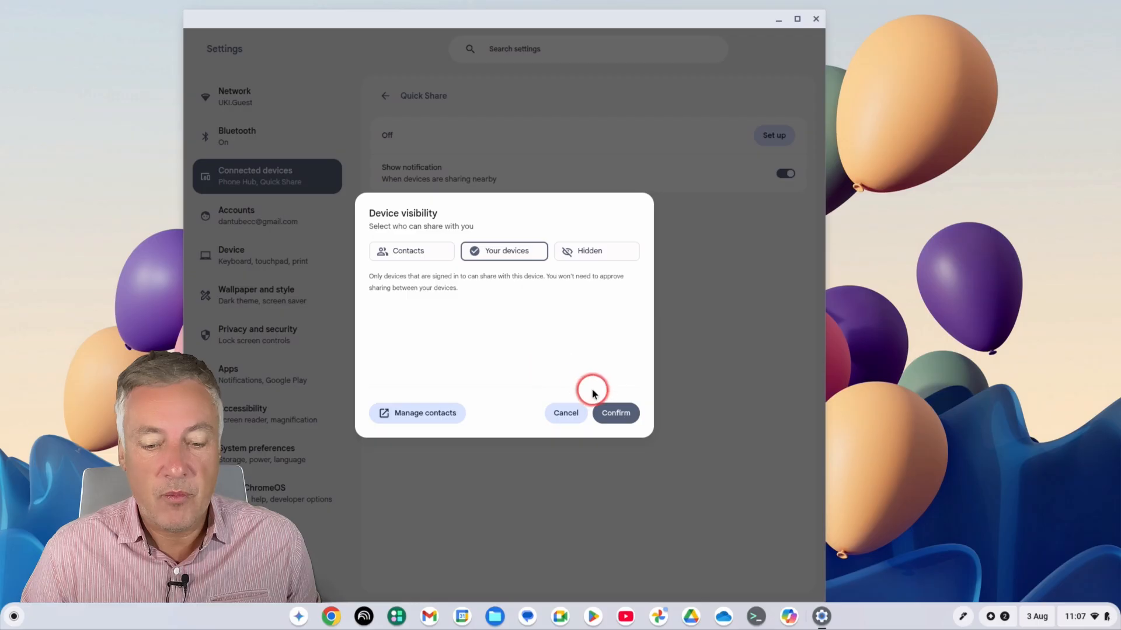
# Confirm Your devices visibility so Quick Share turns on, then review its details page
pyautogui.click(615, 413)
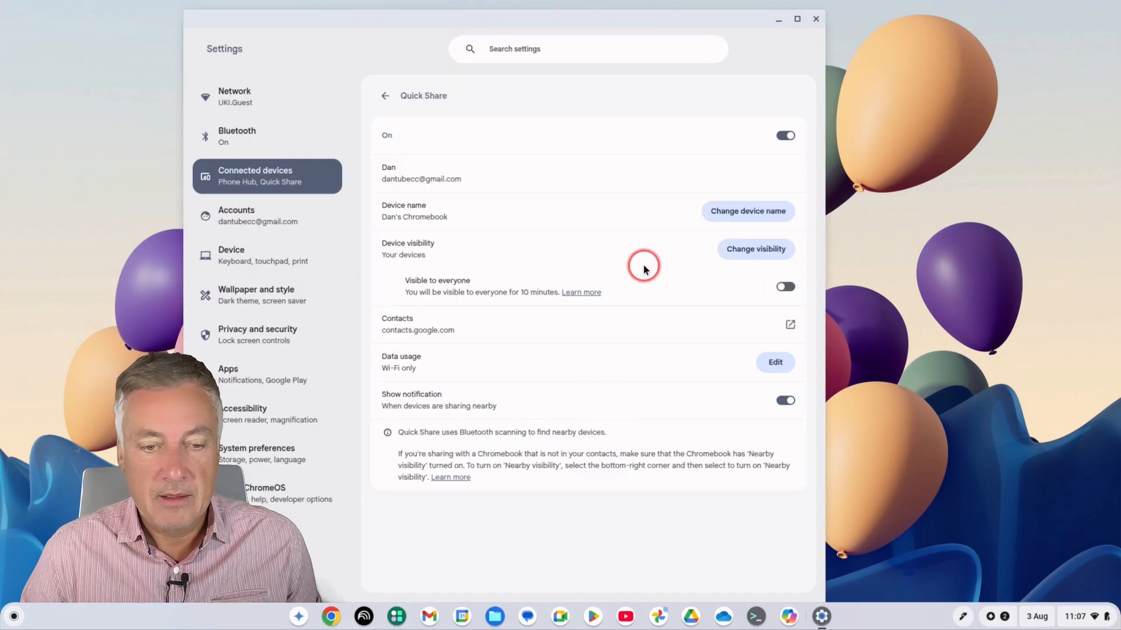
pyautogui.moveTo(662, 164)
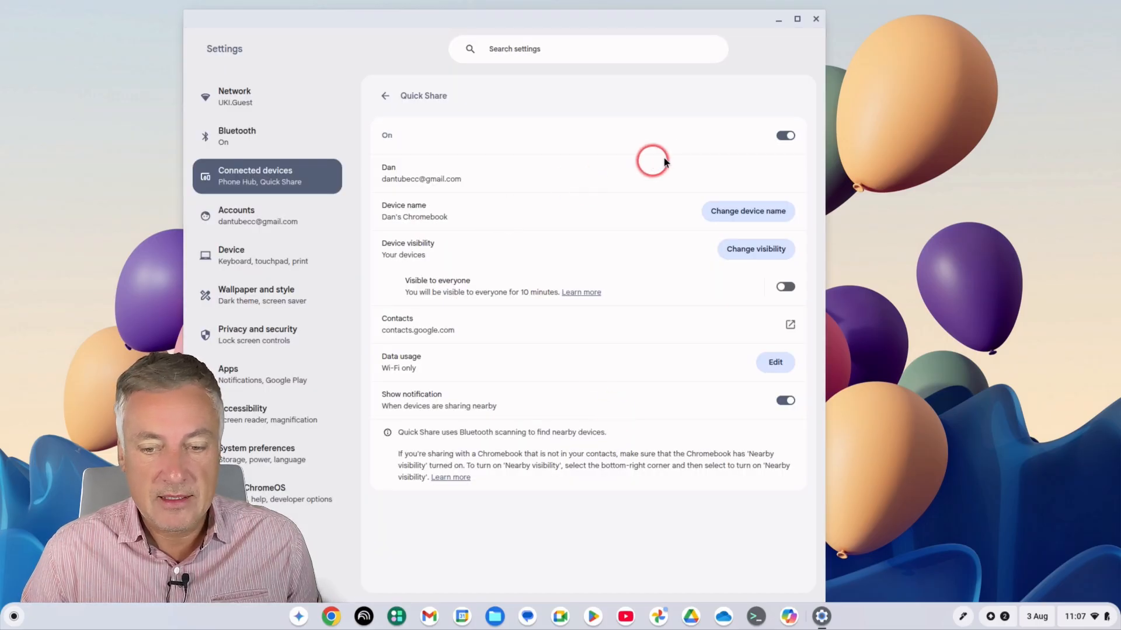
pyautogui.moveTo(488, 185)
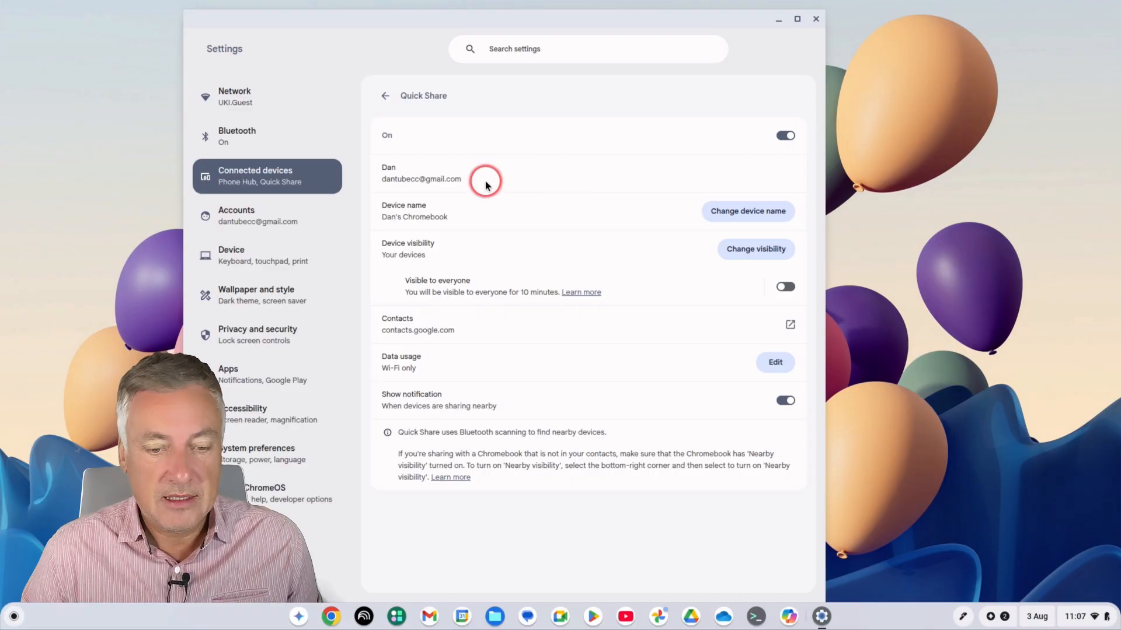
pyautogui.moveTo(548, 275)
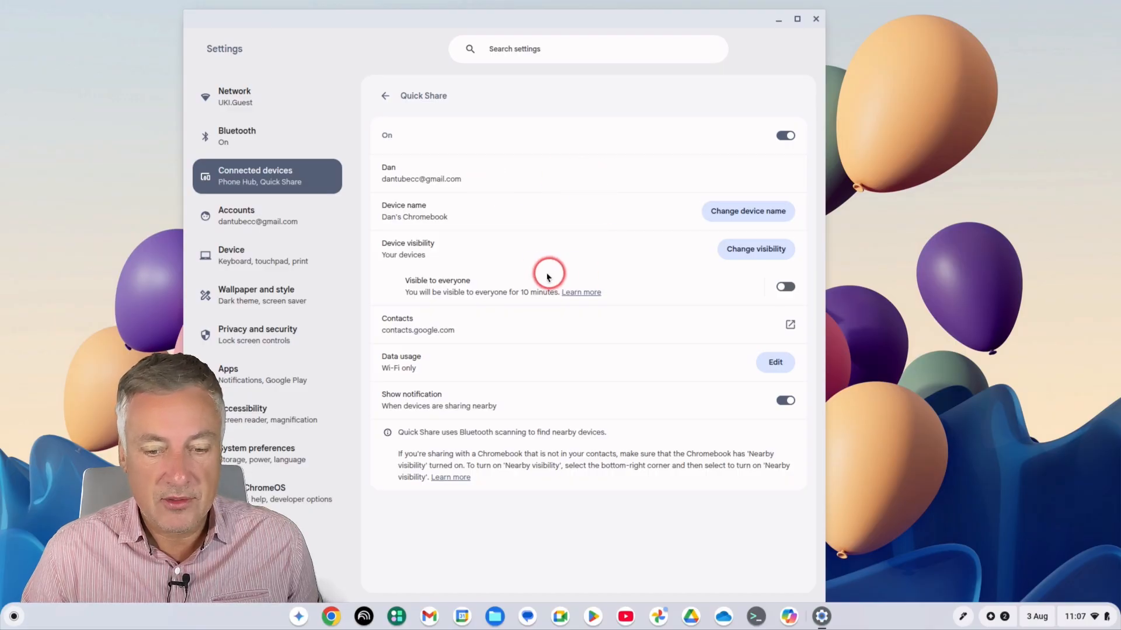
pyautogui.moveTo(607, 284)
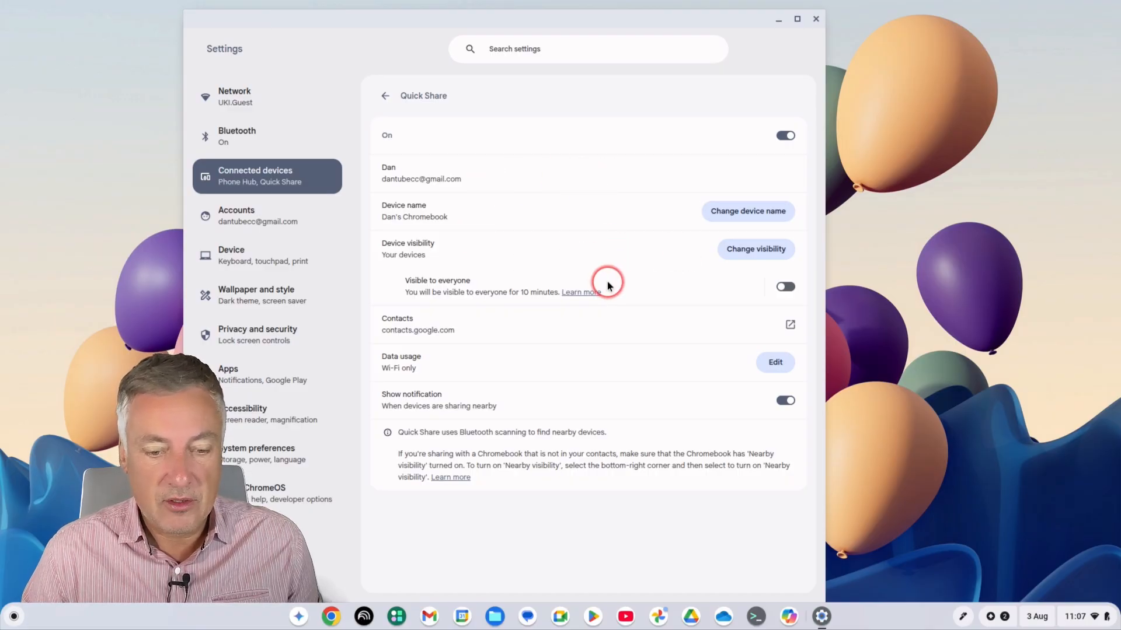
pyautogui.moveTo(493, 304)
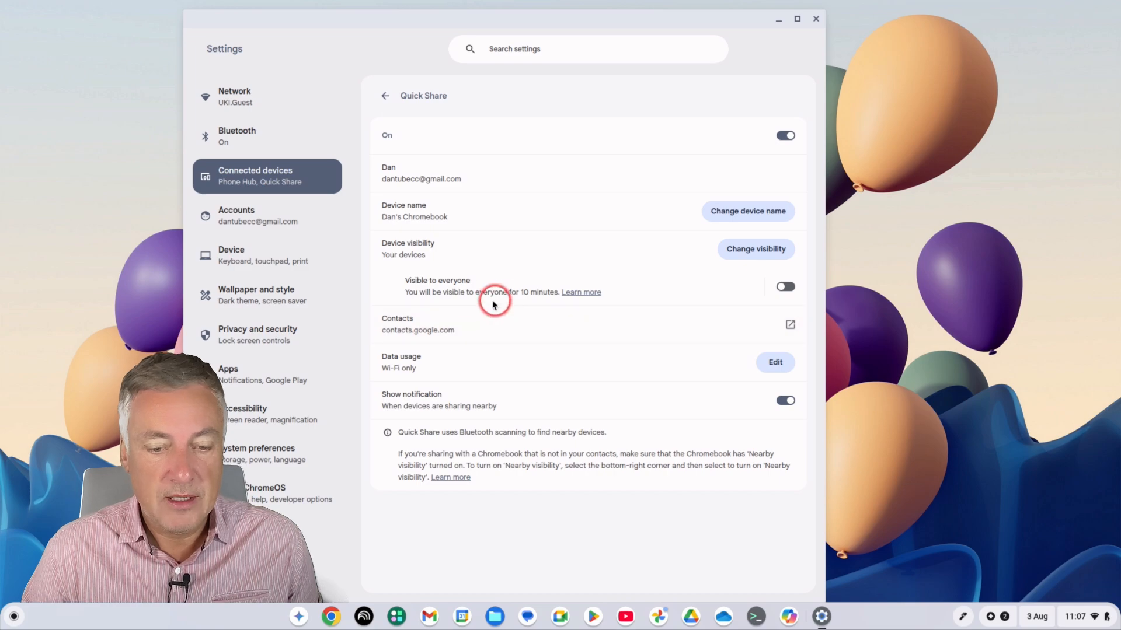
pyautogui.moveTo(484, 273)
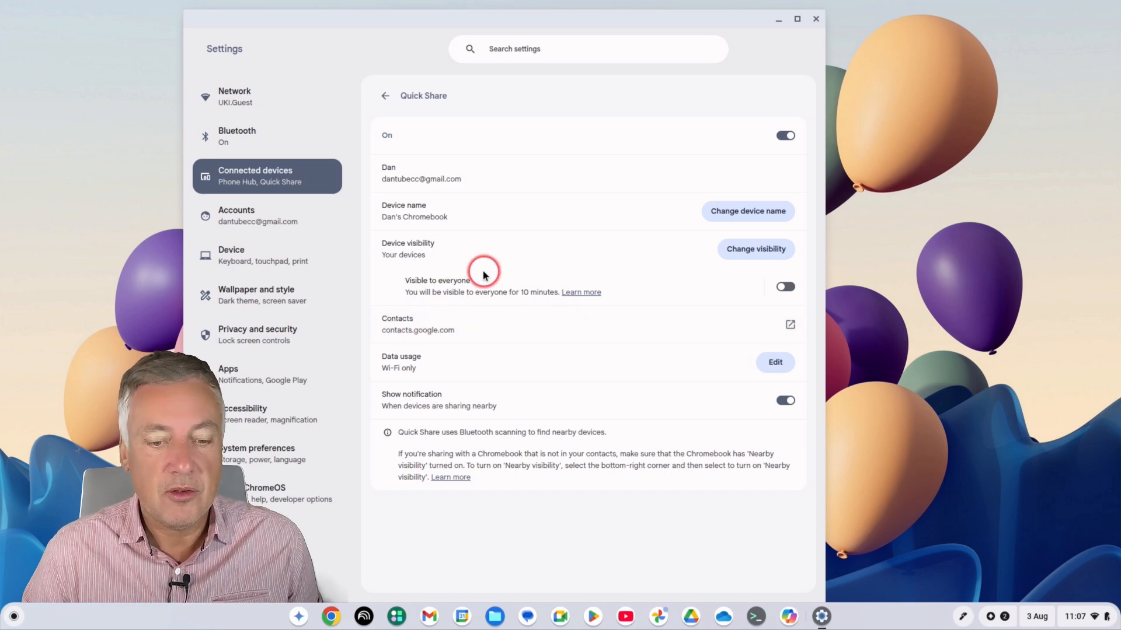
pyautogui.moveTo(672, 297)
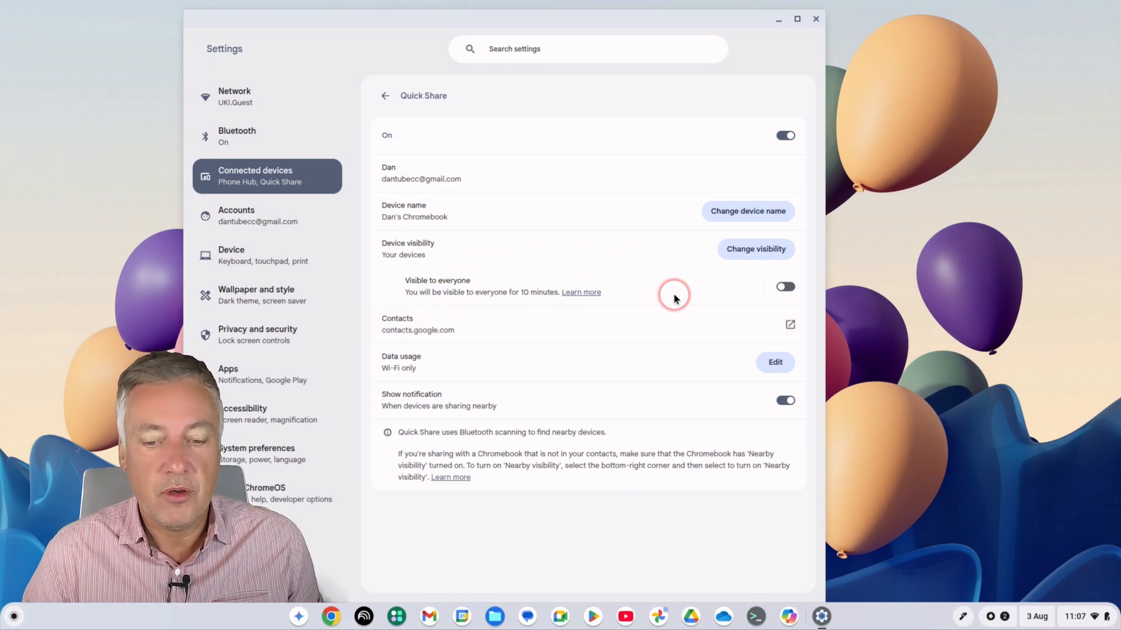
pyautogui.moveTo(605, 271)
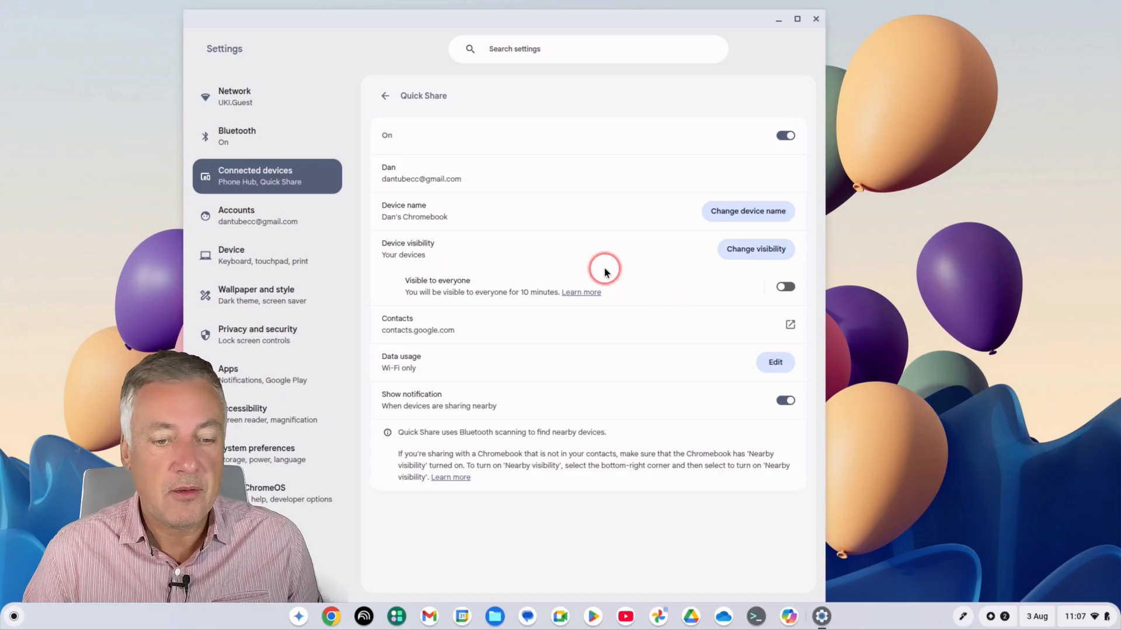
pyautogui.click(385, 96)
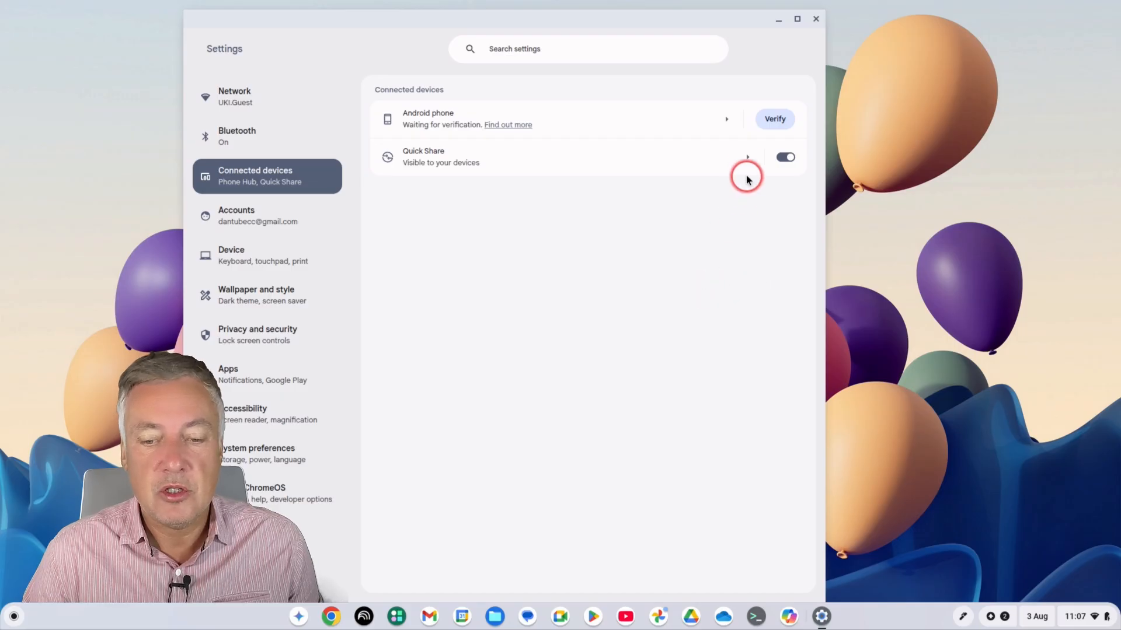
pyautogui.click(745, 157)
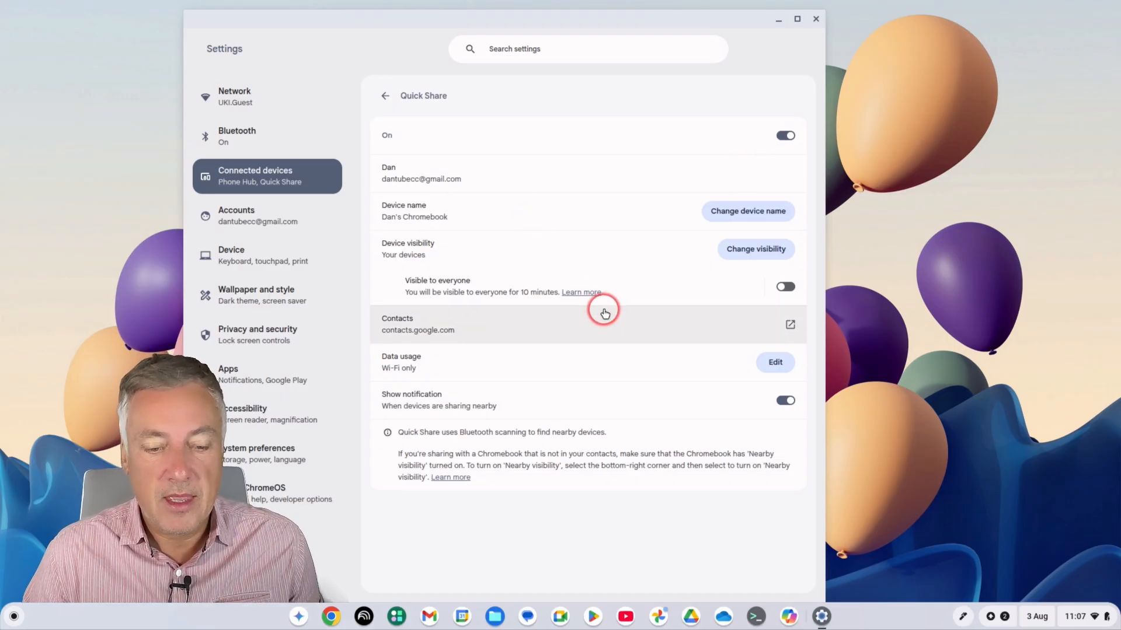
pyautogui.moveTo(622, 325)
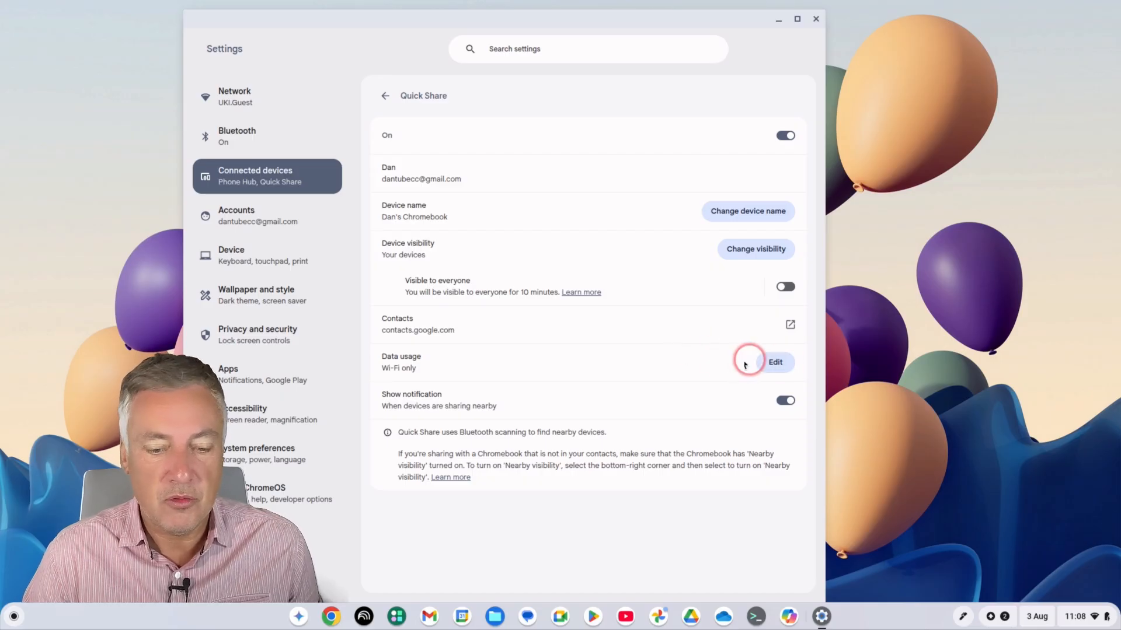
pyautogui.moveTo(681, 439)
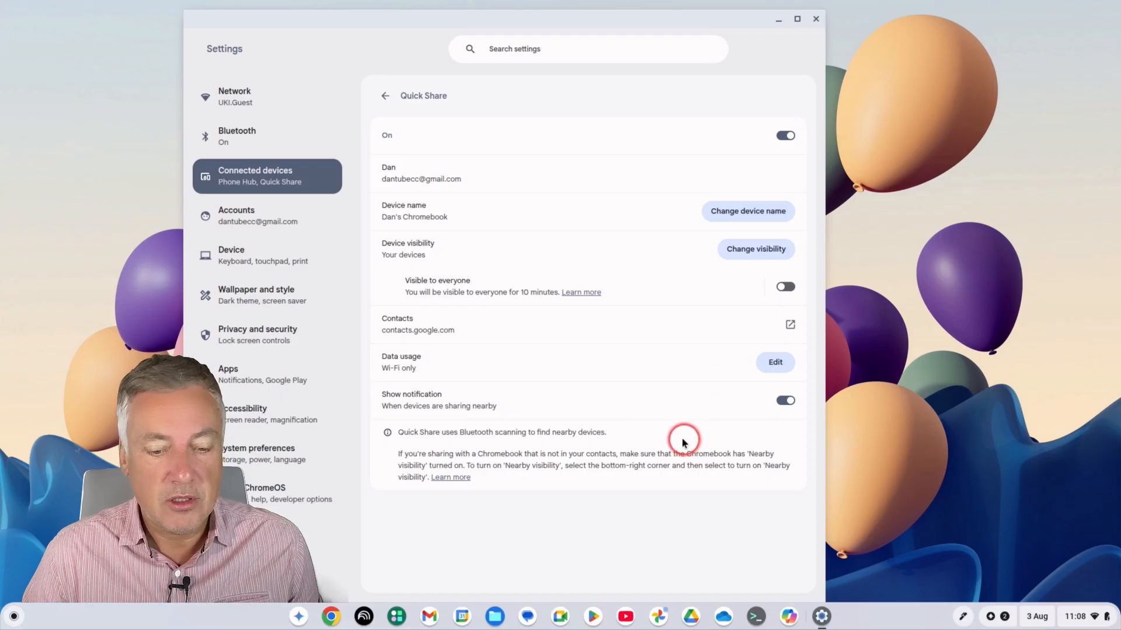
pyautogui.moveTo(409, 110)
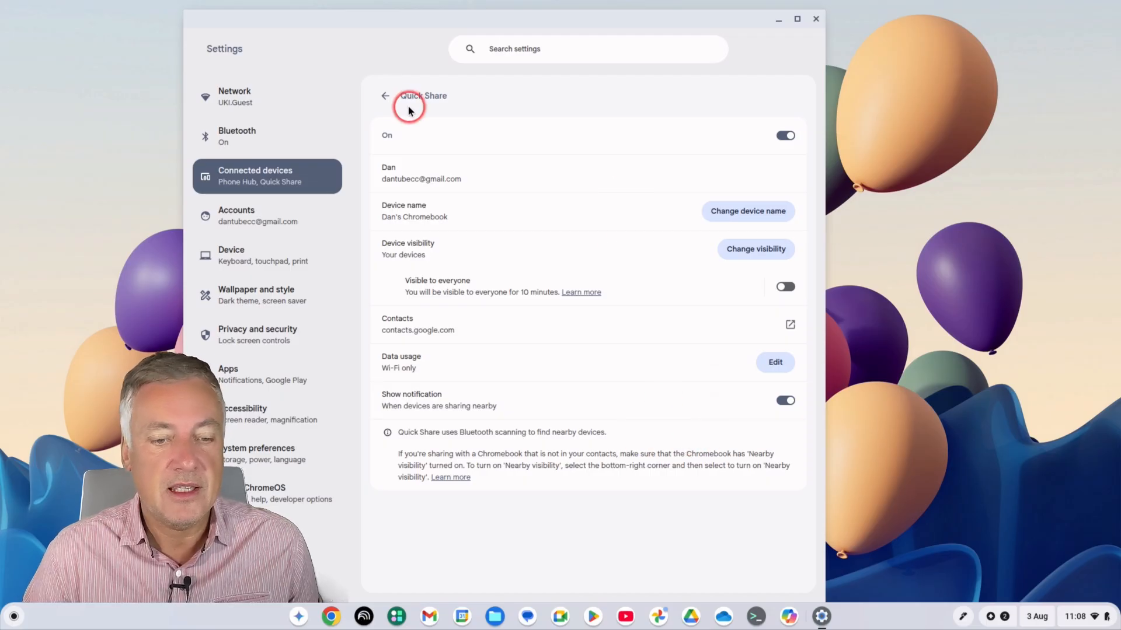
pyautogui.click(385, 96)
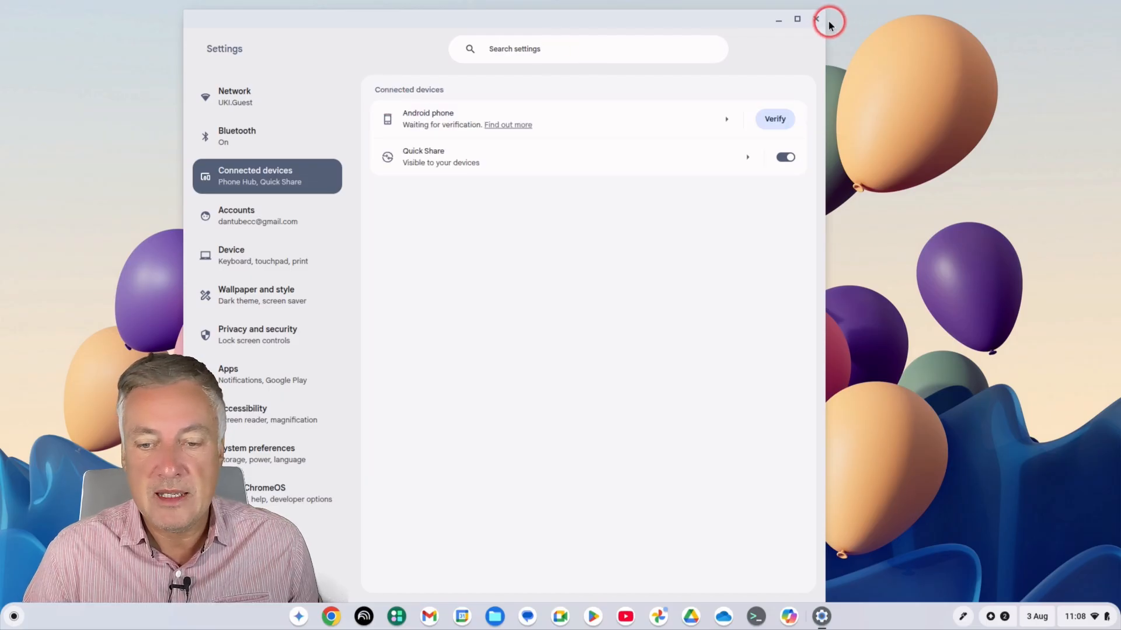
# Share the rooftop photo from the phone via Quick Share, listing Dan's Chromebook nearby
pyautogui.click(816, 19)
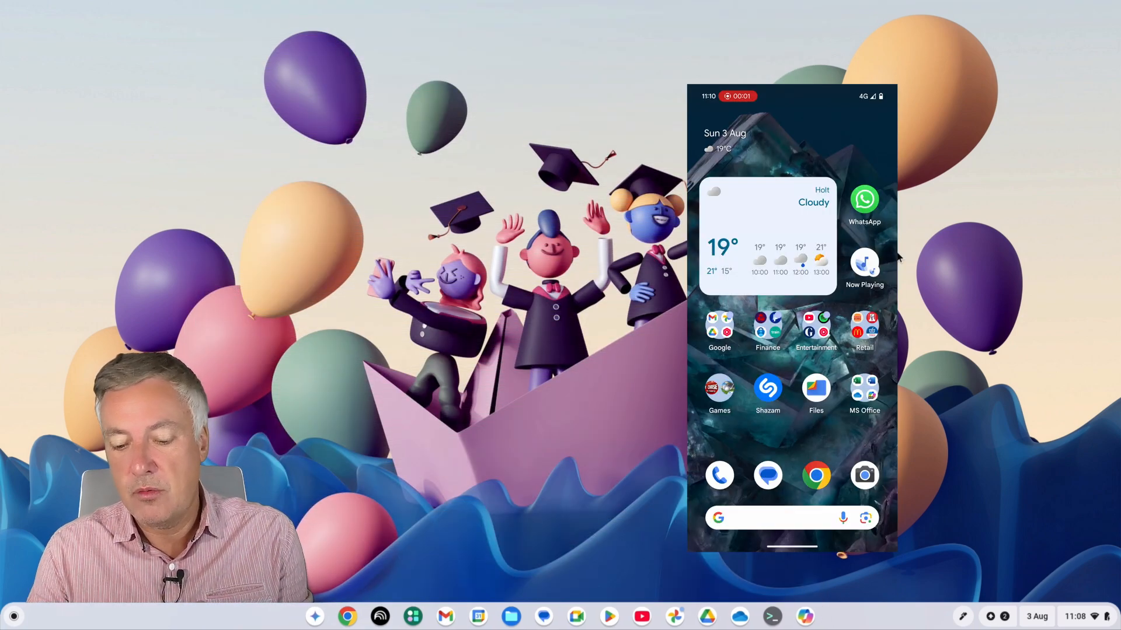
pyautogui.moveTo(817, 21)
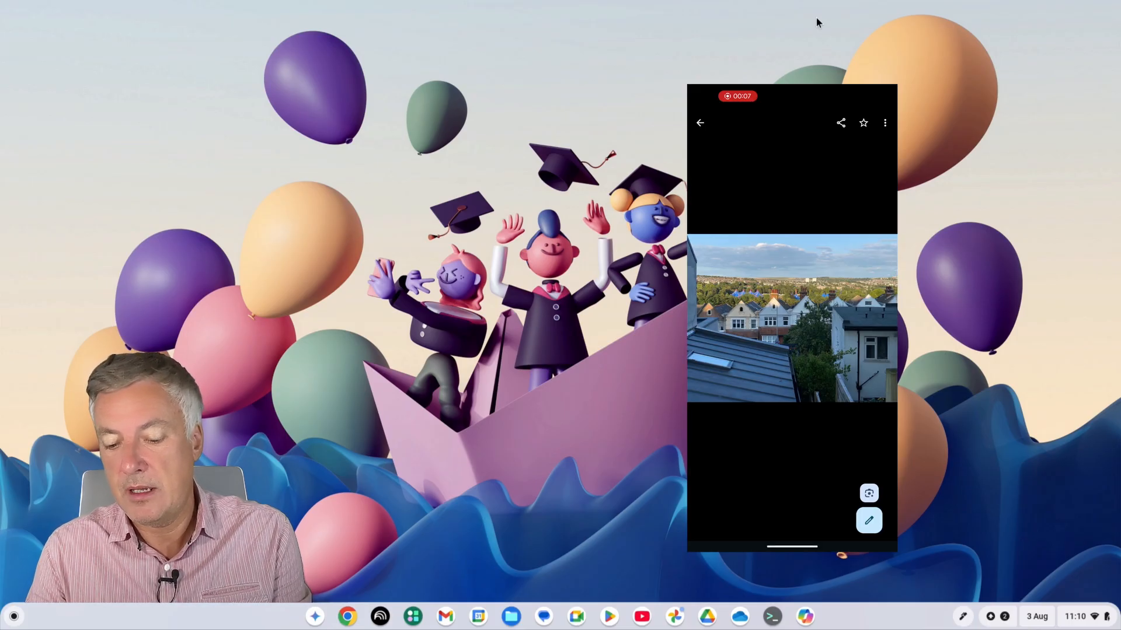
pyautogui.click(840, 122)
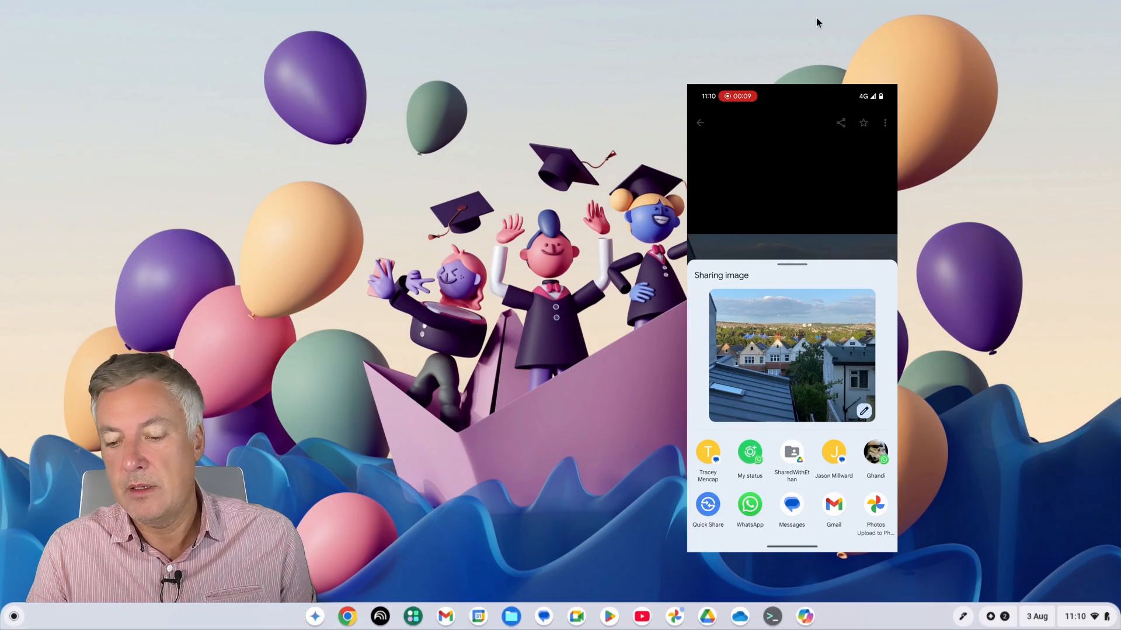
pyautogui.click(707, 504)
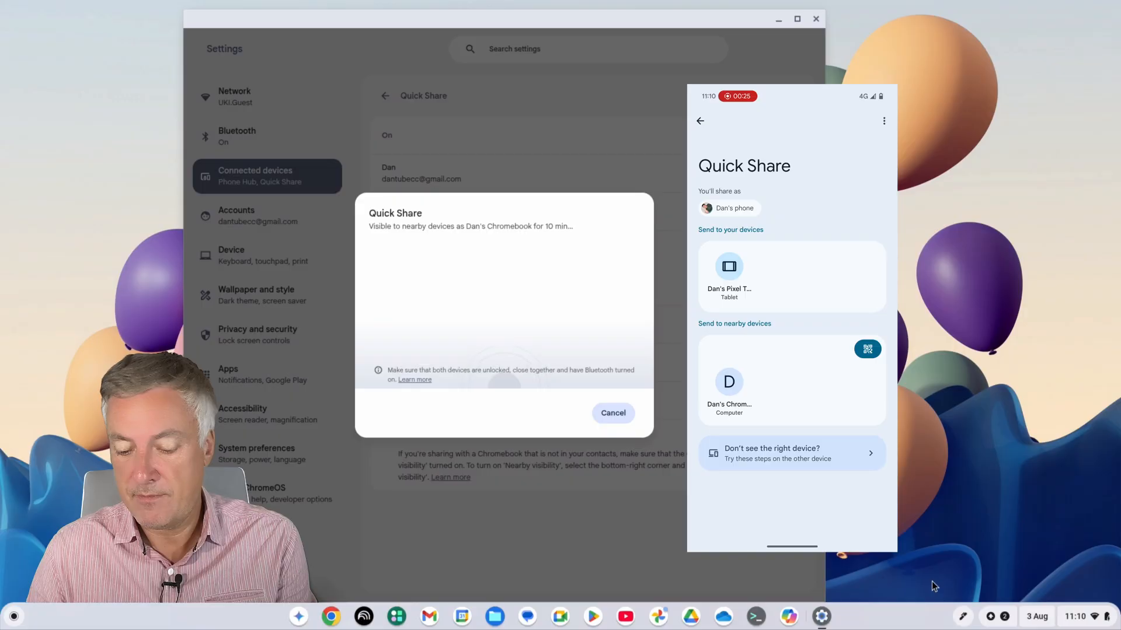
# Send the photo to Dan's Chromebook and accept it in the 'Receive from this device?' prompt
pyautogui.click(728, 382)
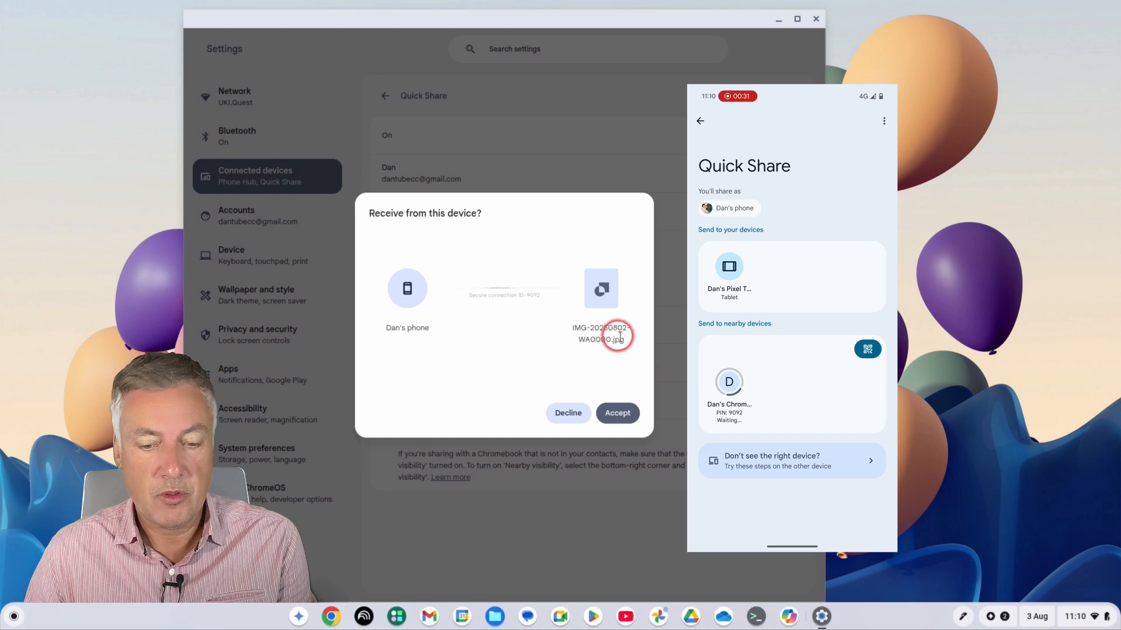
pyautogui.click(617, 413)
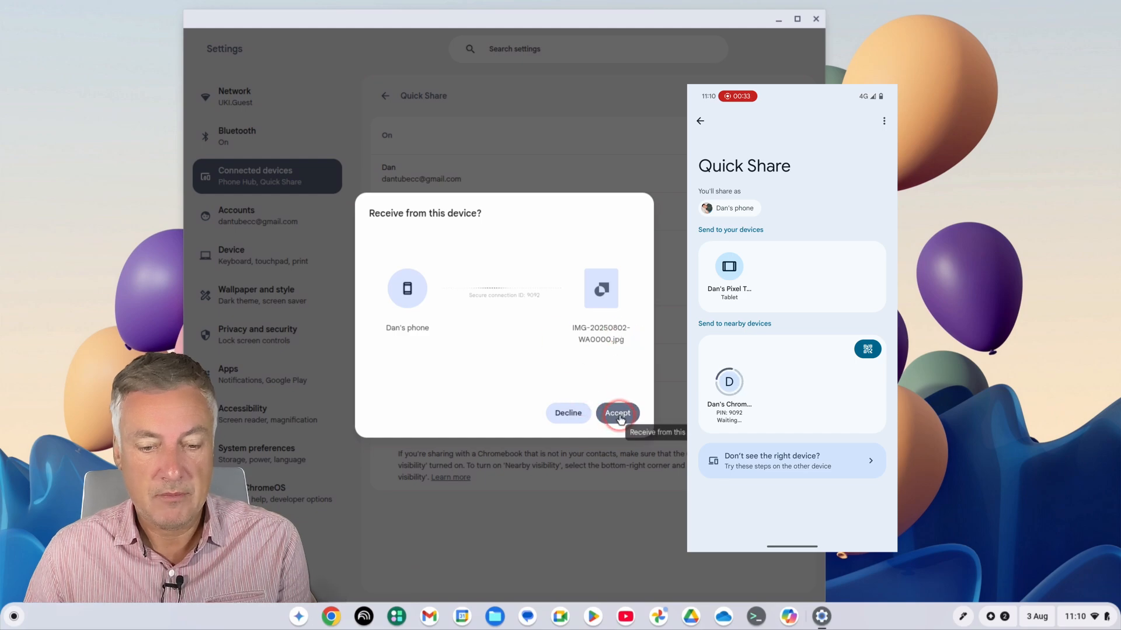
pyautogui.click(617, 413)
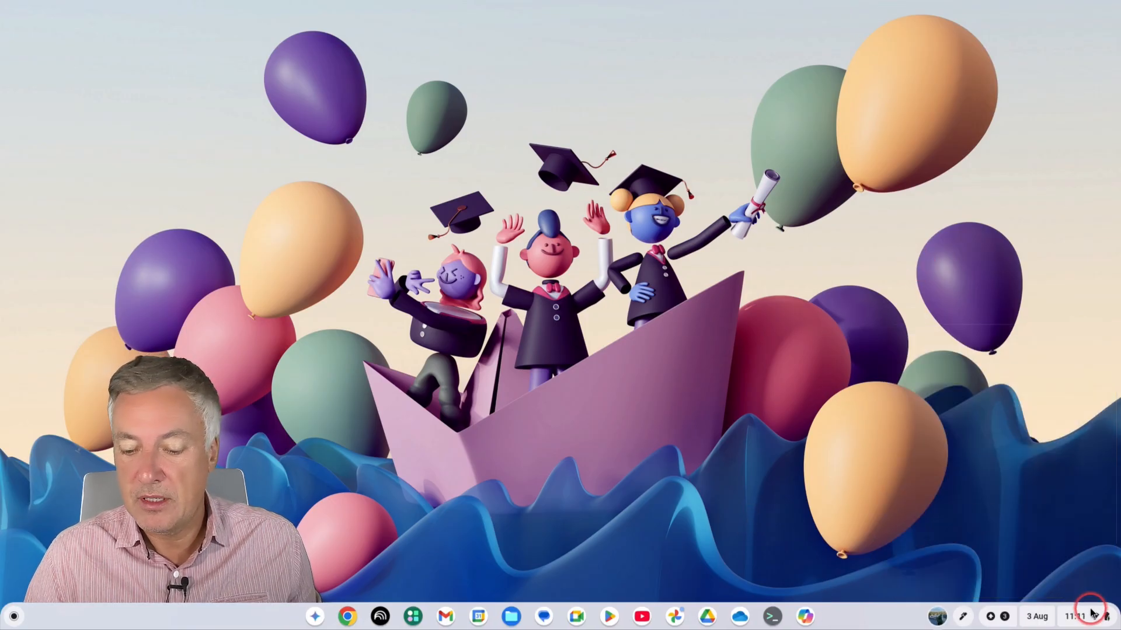
# Review the Quick Share panel: sharing on, visibility Your devices, Visible to everyone left off
pyautogui.click(1083, 614)
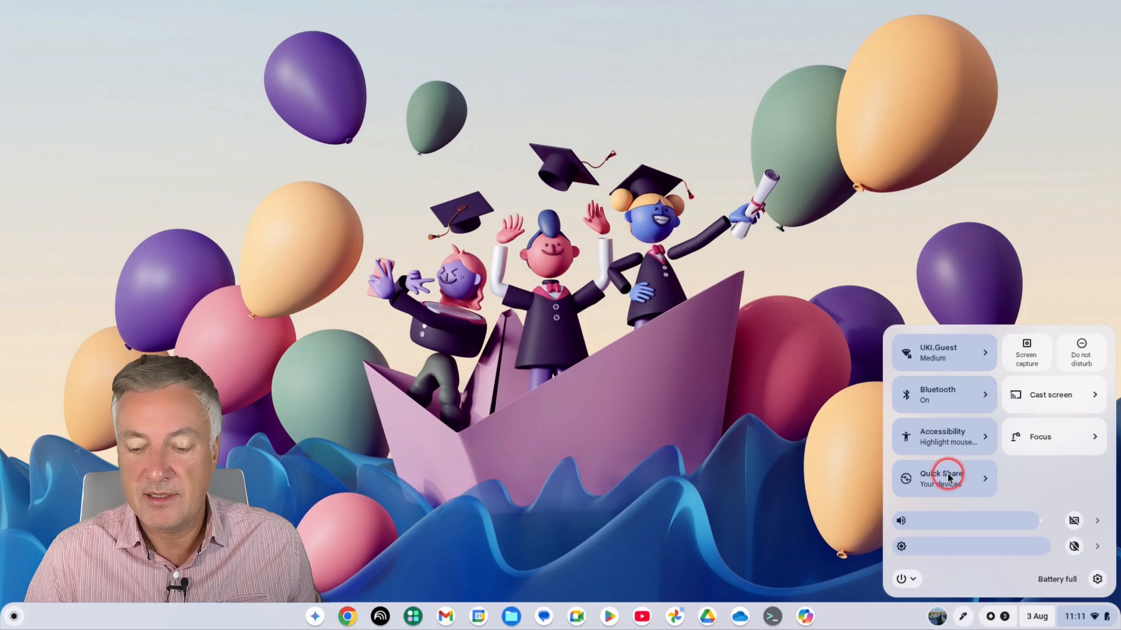
pyautogui.click(945, 479)
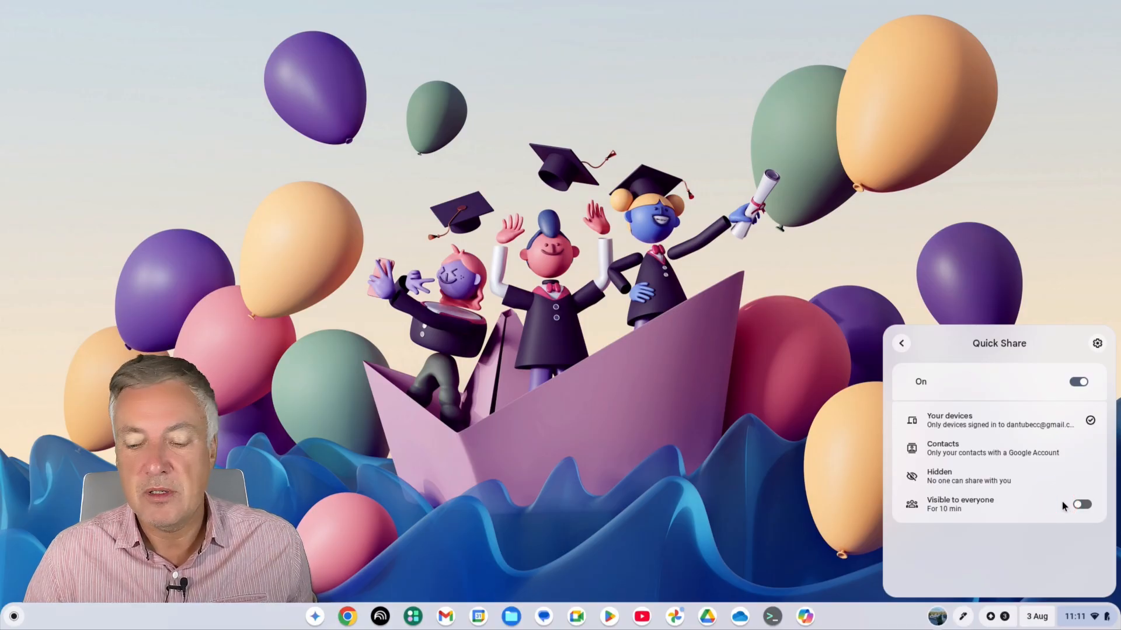
pyautogui.click(1081, 505)
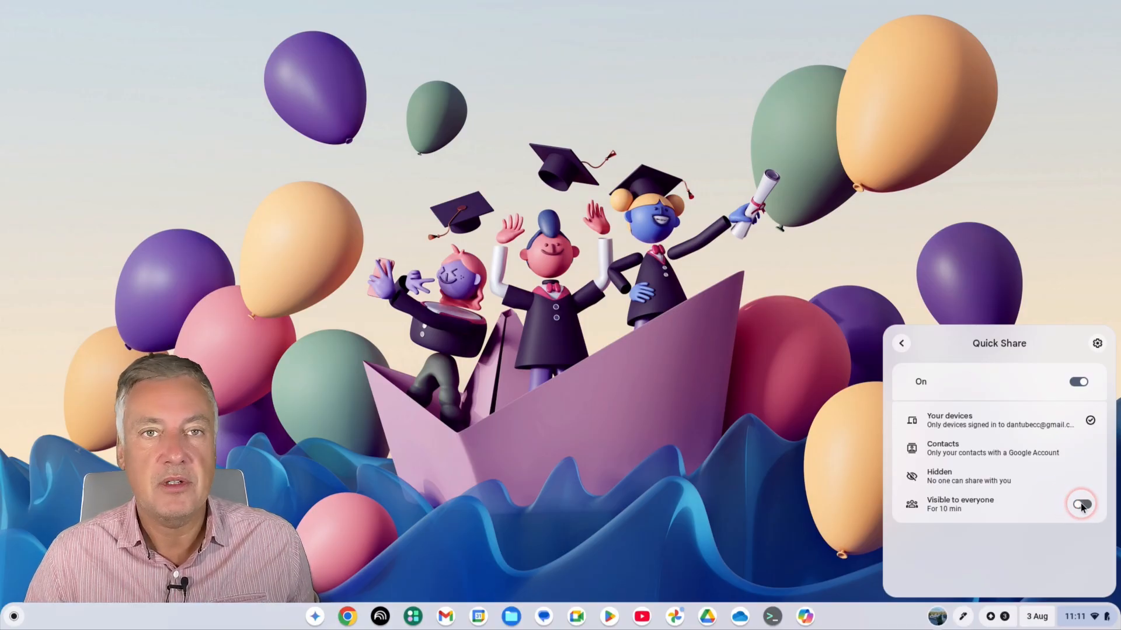
pyautogui.click(1080, 504)
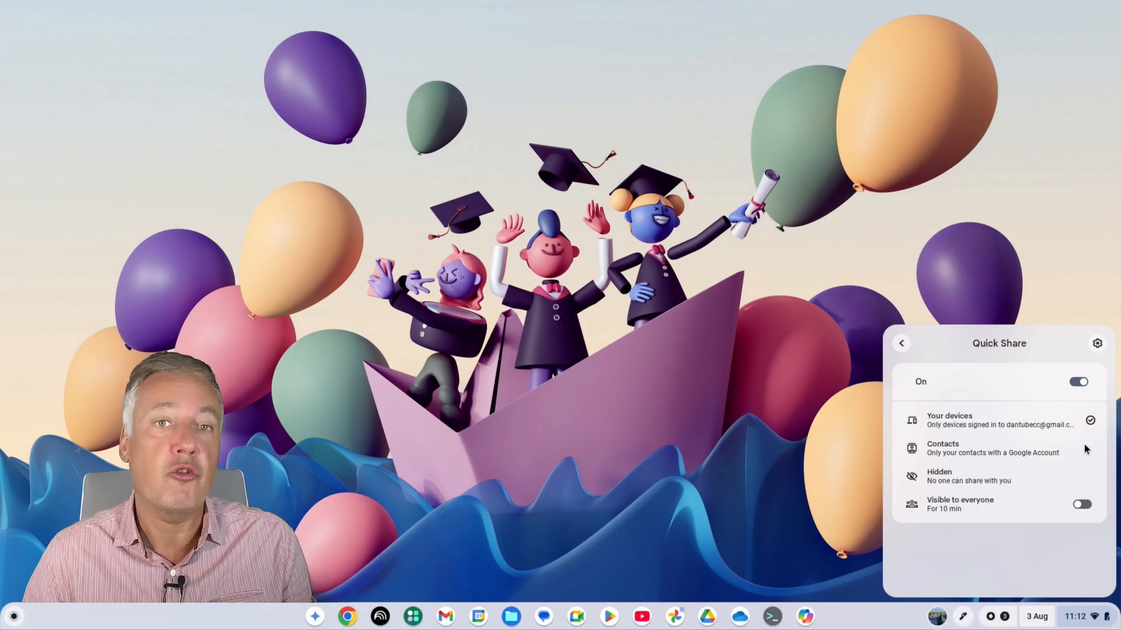
pyautogui.click(901, 343)
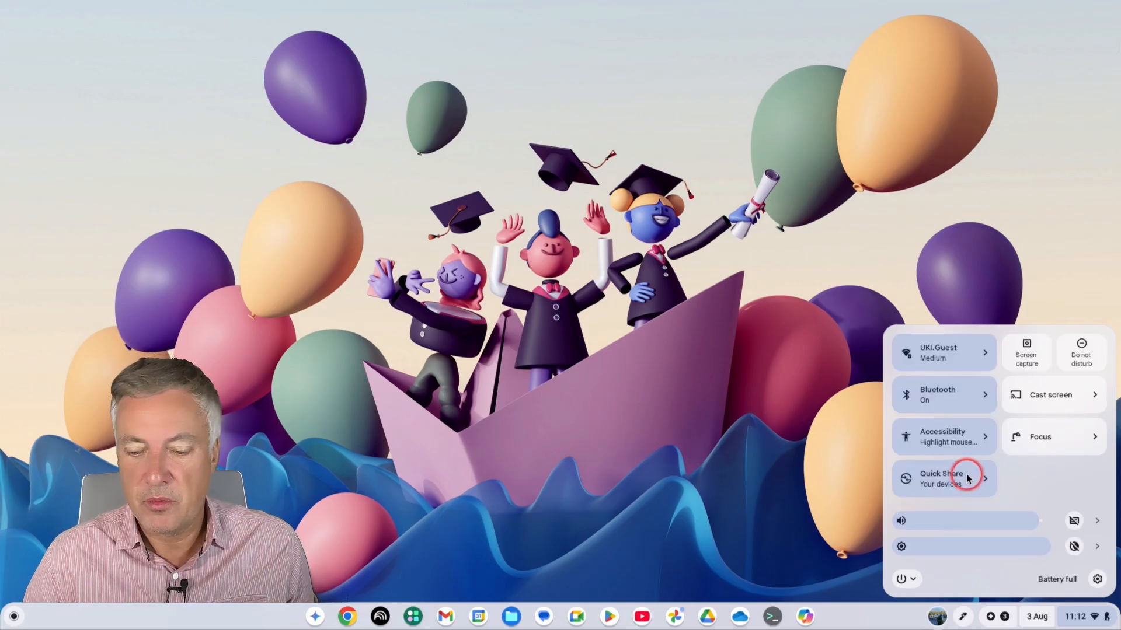
pyautogui.click(943, 478)
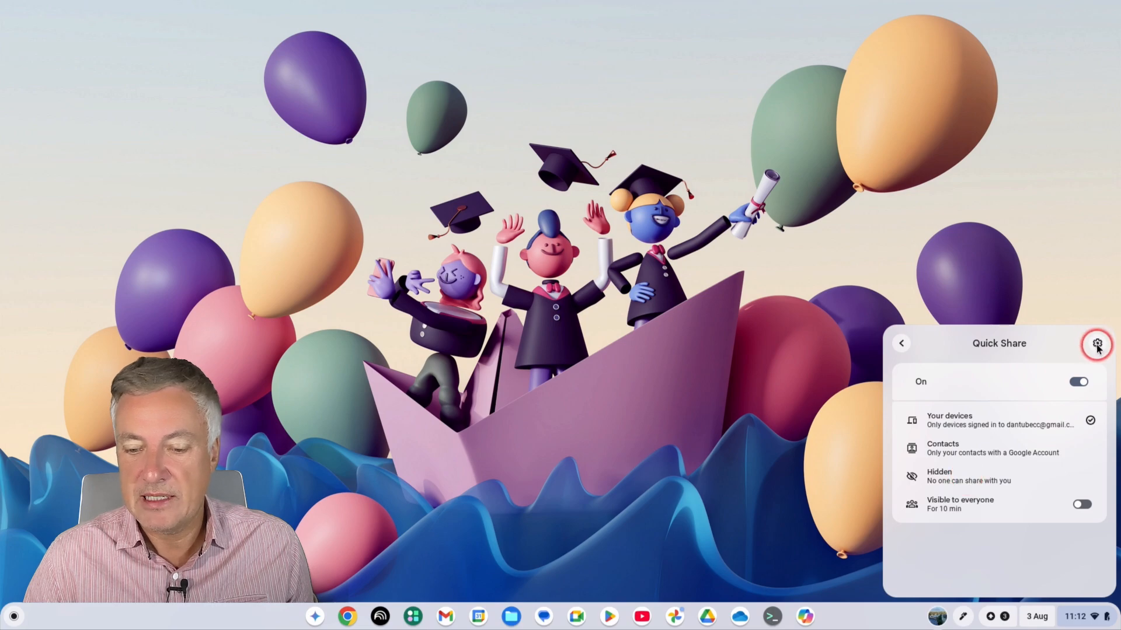
# Bring up the full Quick Share settings page from the panel, then close it
pyautogui.click(1100, 343)
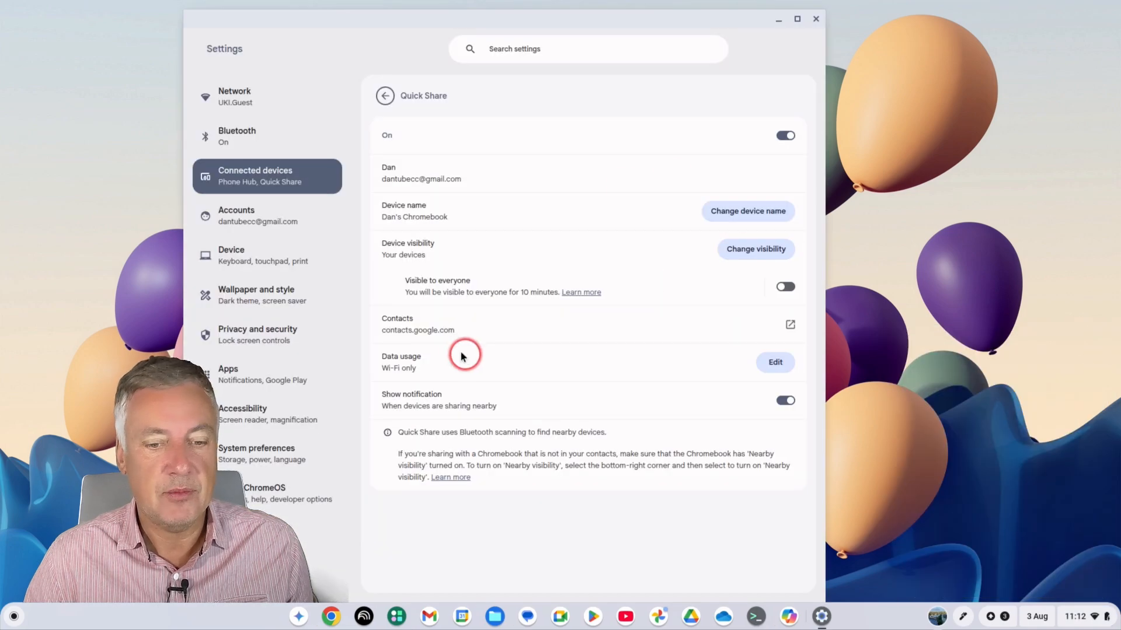
pyautogui.click(815, 18)
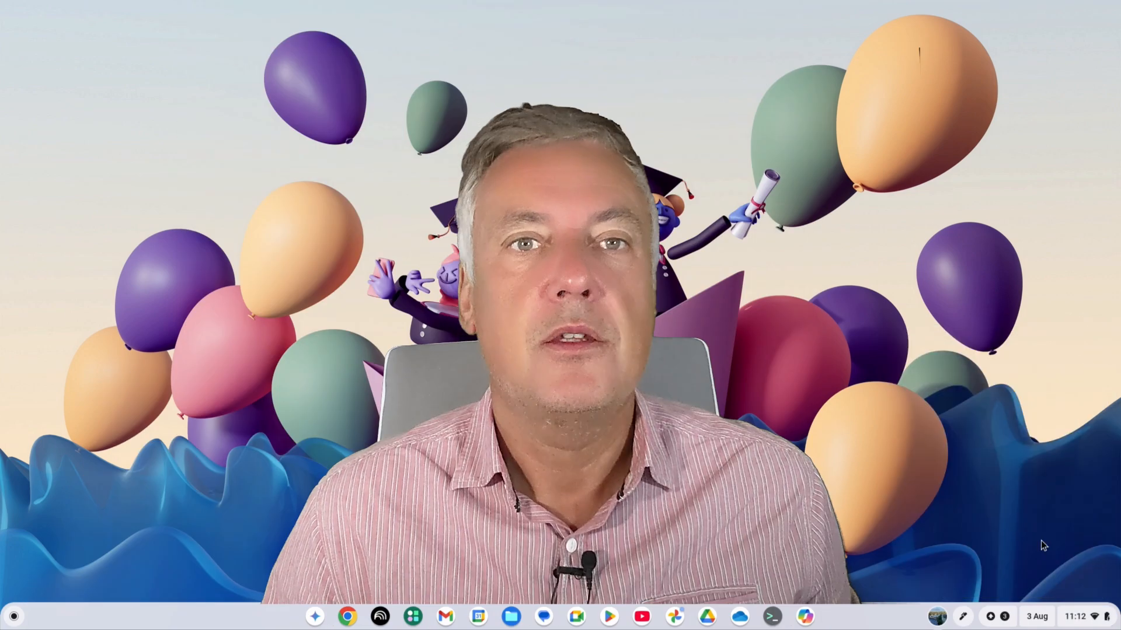